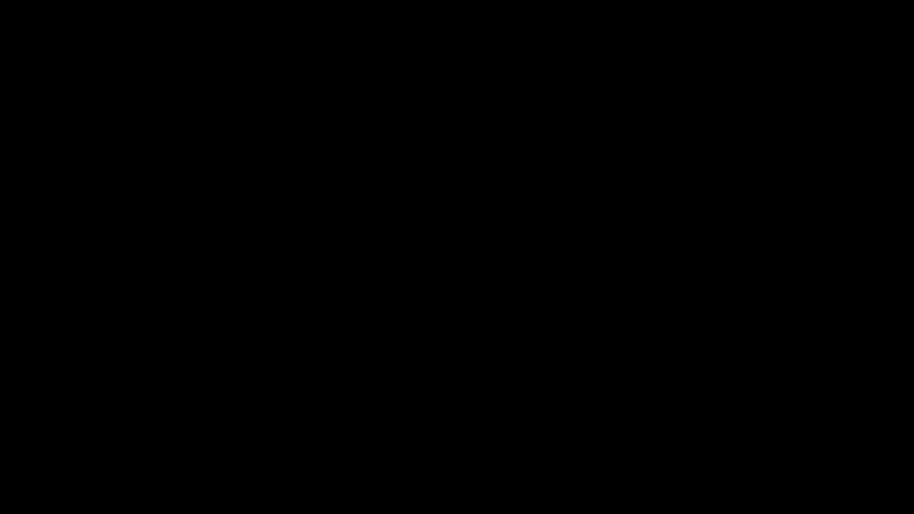
{"action": "type", "text": "apply a small transformation based on the"}
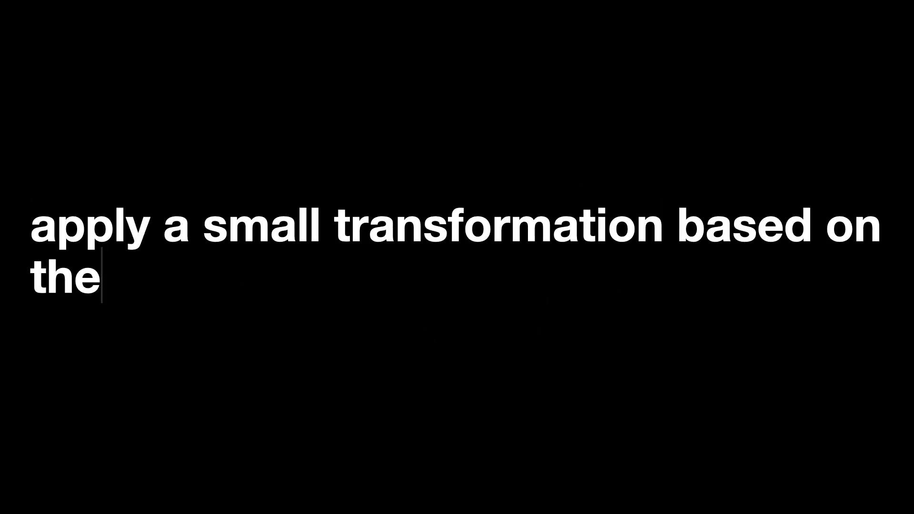
{"action": "type", "text": "velocities in ξ"}
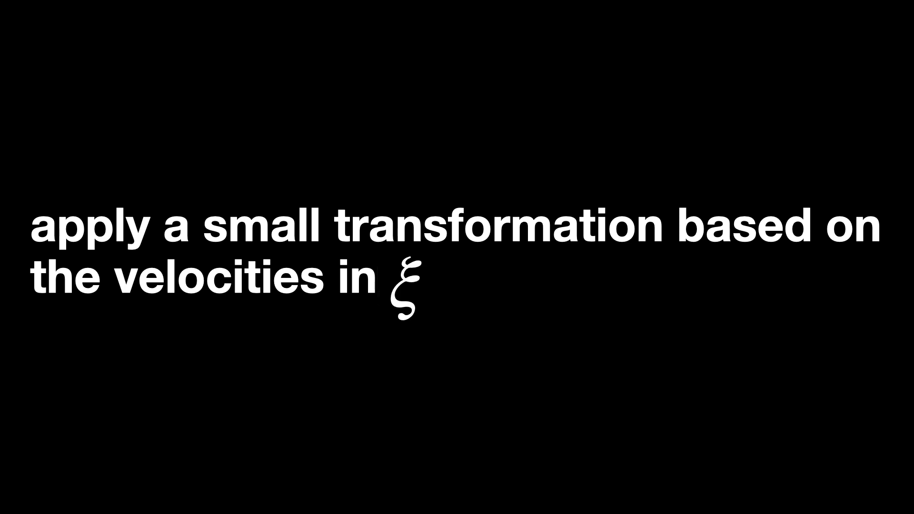